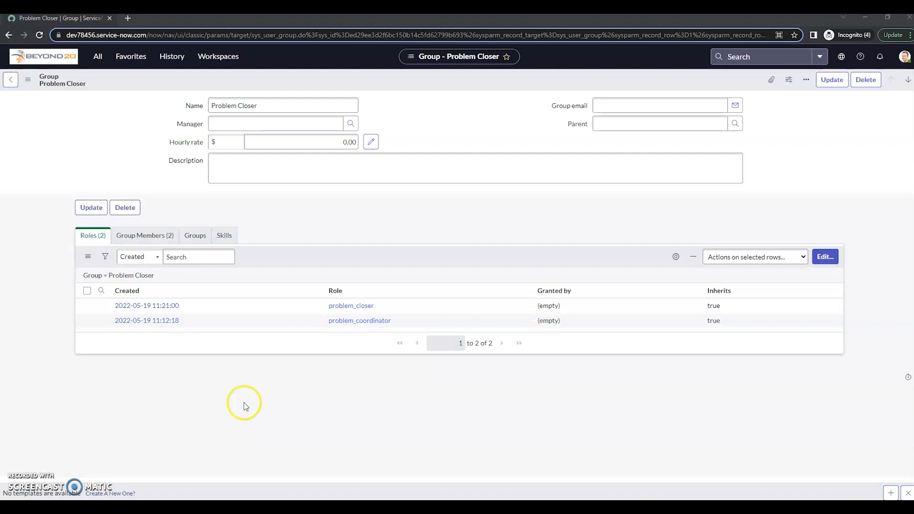
{"action": "mouse_move", "coordinate": [279, 302]}
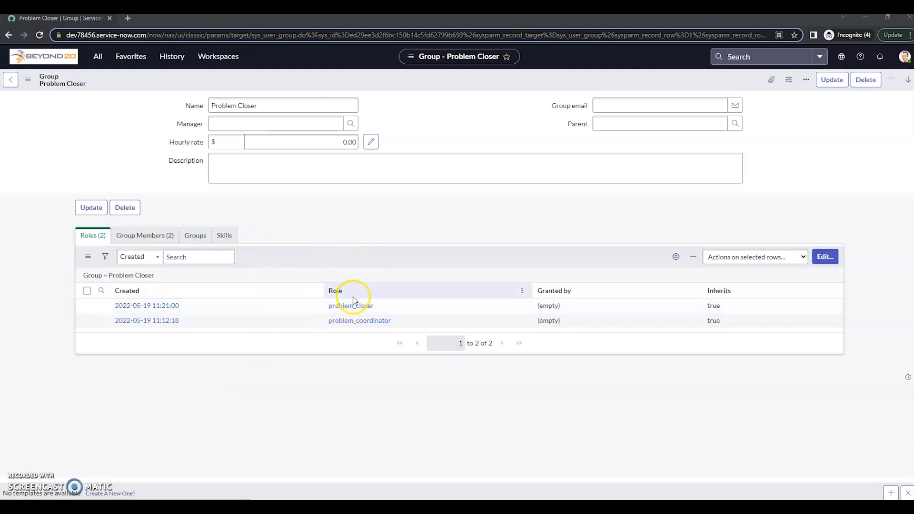
{"action": "mouse_move", "coordinate": [337, 299]}
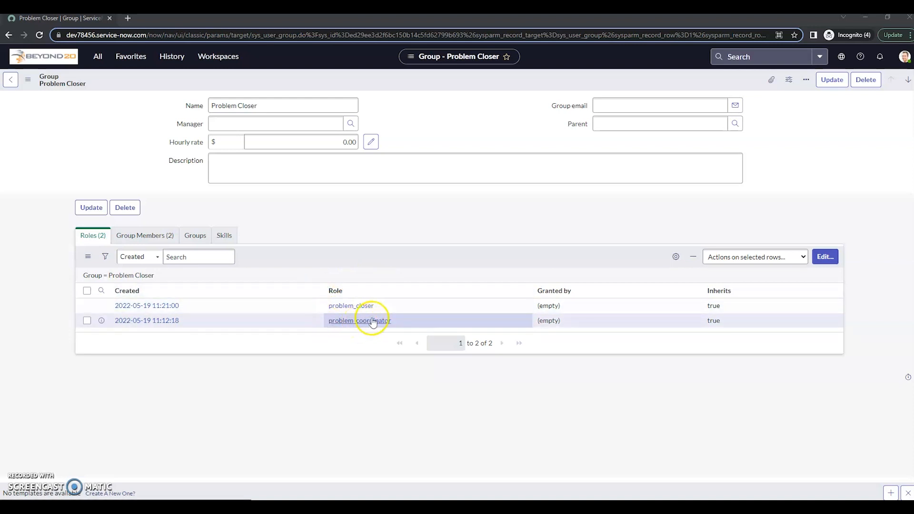
- Show the Problem Closer group's member list with its two members
{"action": "left_click", "coordinate": [145, 235]}
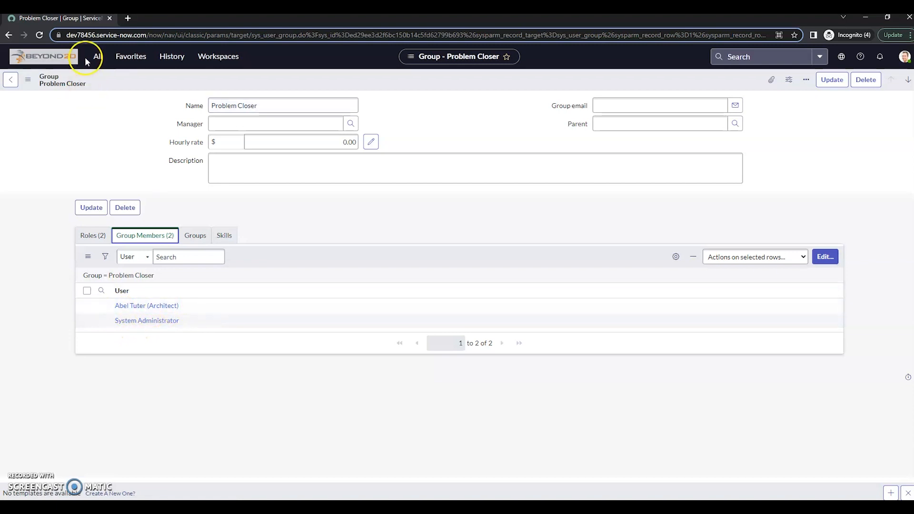
{"action": "left_click", "coordinate": [97, 56]}
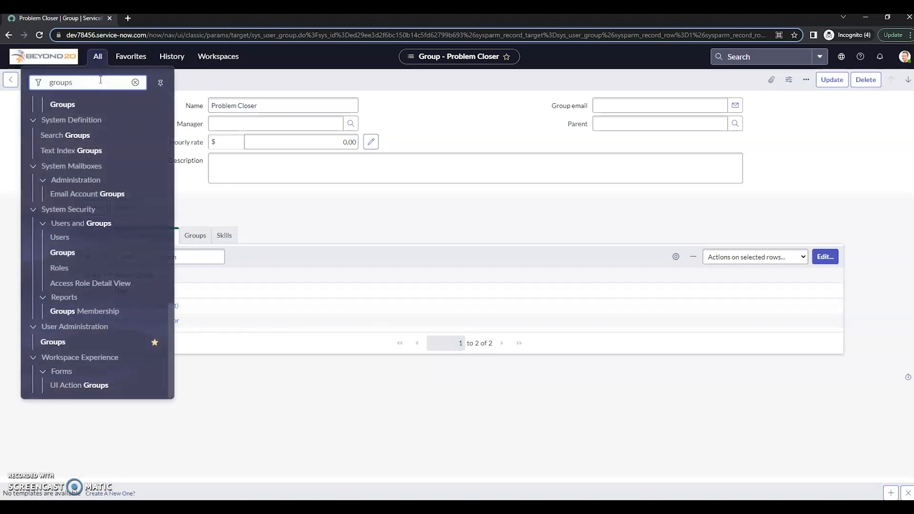
{"action": "type", "text": "problem"}
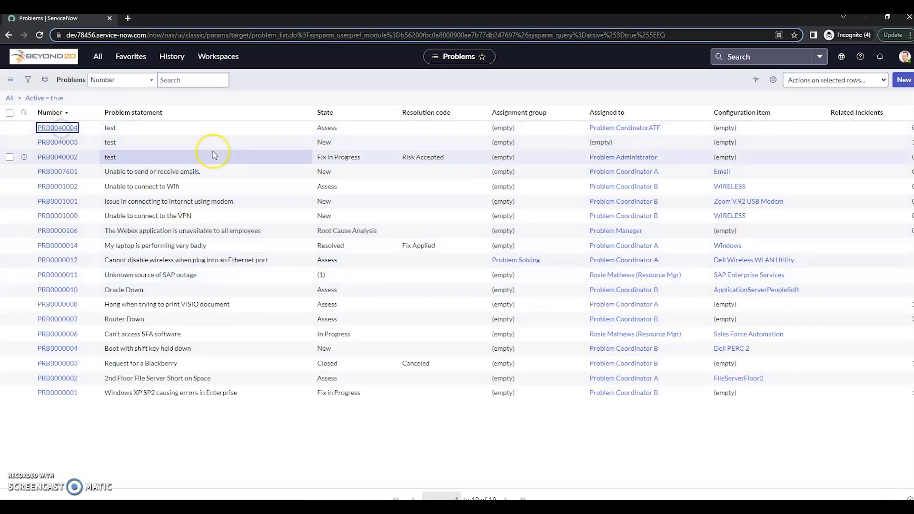
{"action": "left_click", "coordinate": [56, 127]}
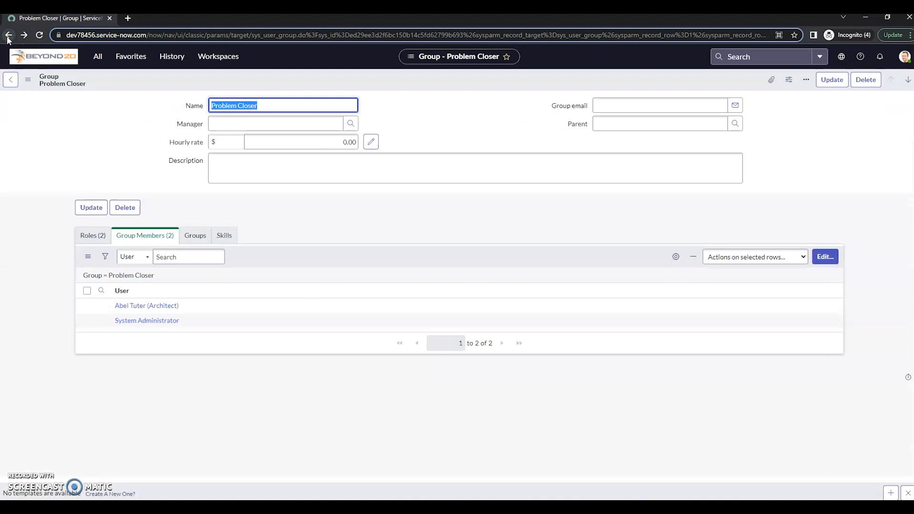
- From PRB0040004, list the problem UI Actions and filter by Name containing 'mark' to isolate Mark Duplicate
{"action": "left_click", "coordinate": [92, 235]}
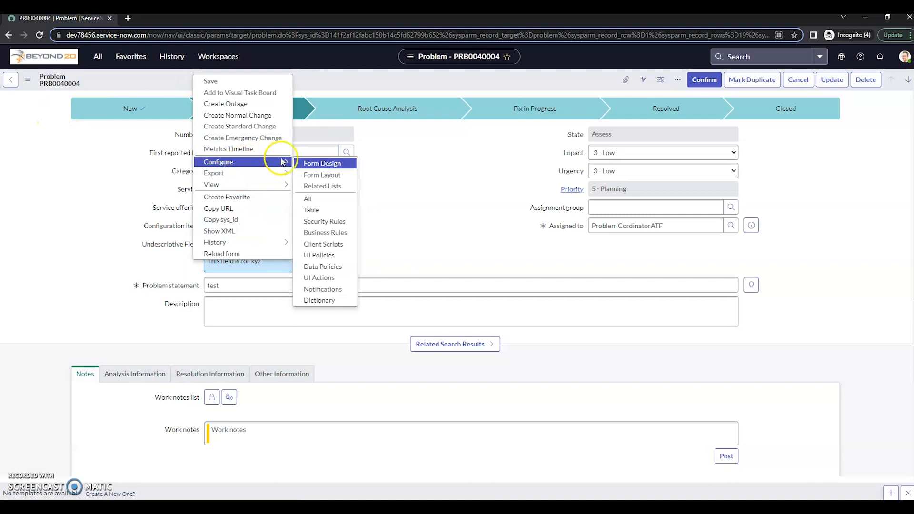
{"action": "left_click", "coordinate": [318, 277]}
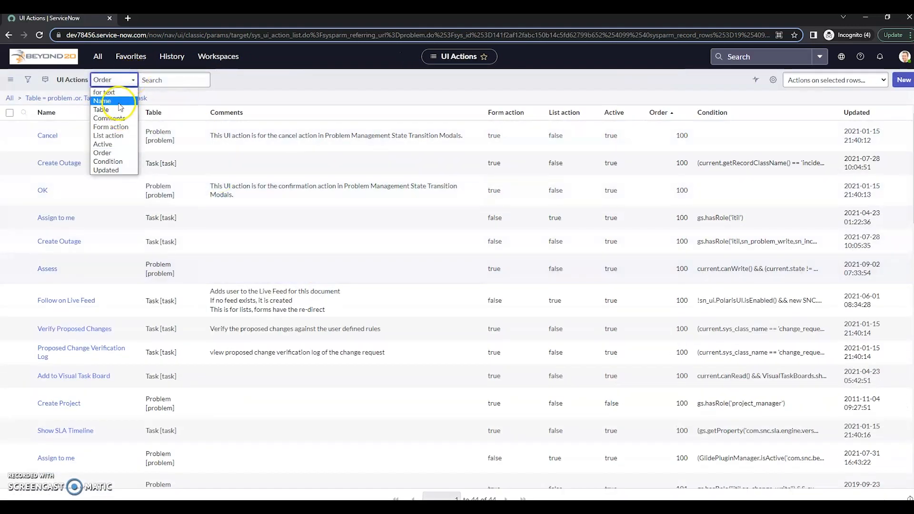
{"action": "left_click", "coordinate": [102, 100]}
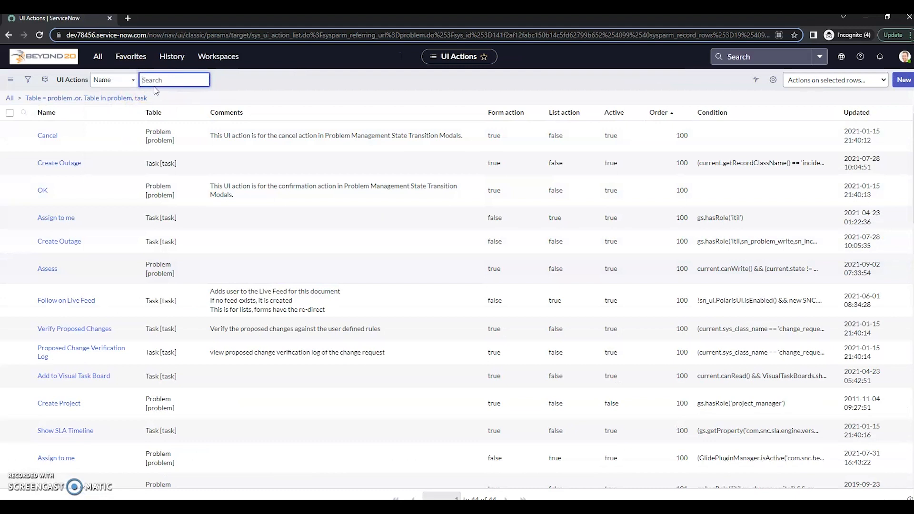
{"action": "type", "text": "mark"}
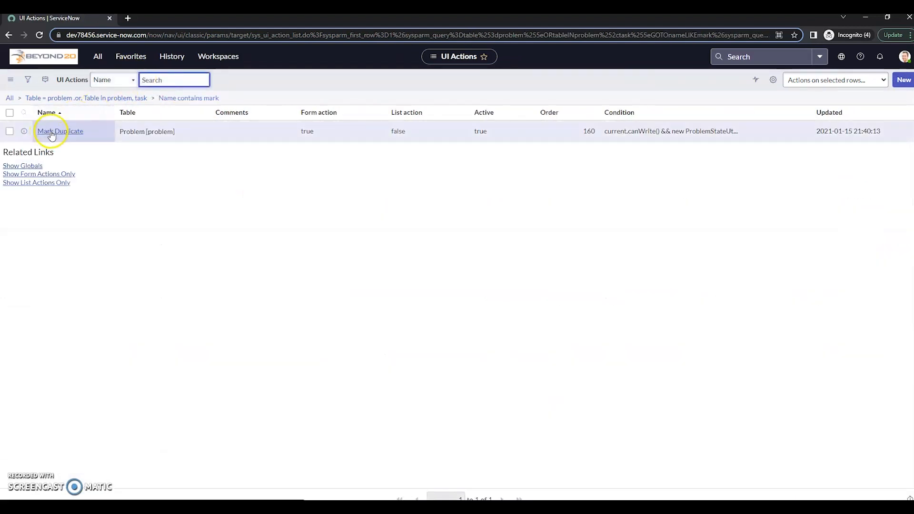
{"action": "left_click", "coordinate": [60, 130]}
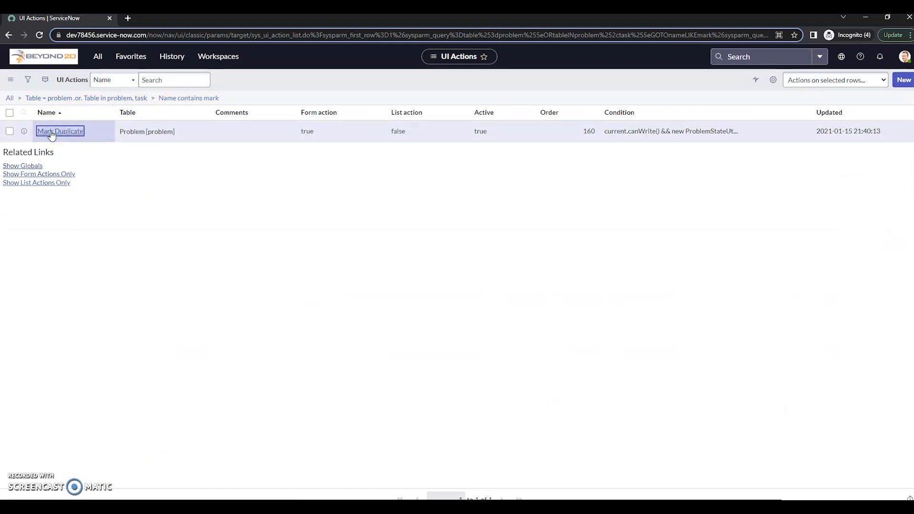
- Append && gs.getUser().getRoles().indexOf('problem_closer') >= 0 to the Mark Duplicate condition and update it
{"action": "left_click", "coordinate": [60, 132]}
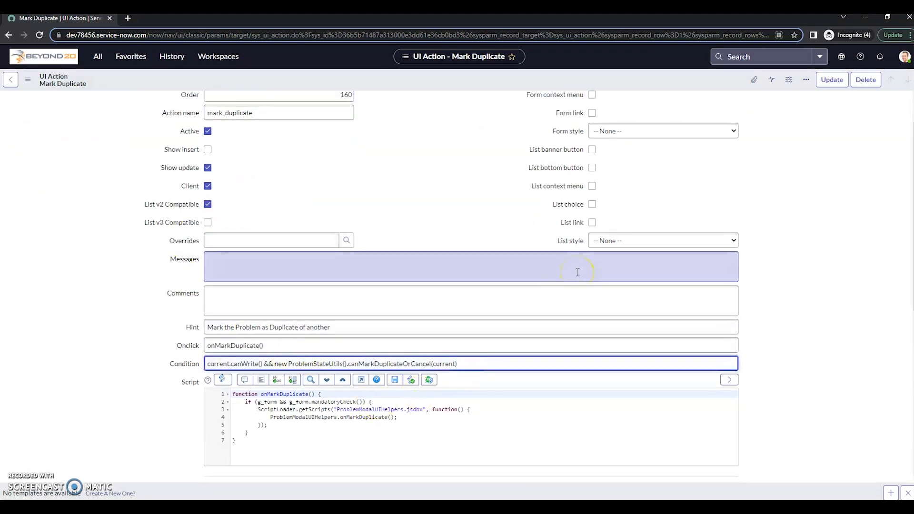
{"action": "type", "text": "&&"}
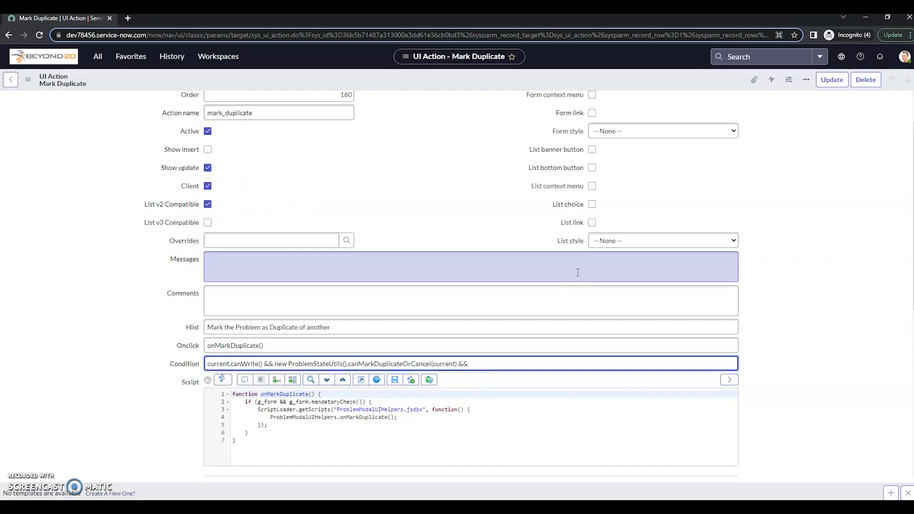
{"action": "type", "text": "gs.getUser().getRoles("}
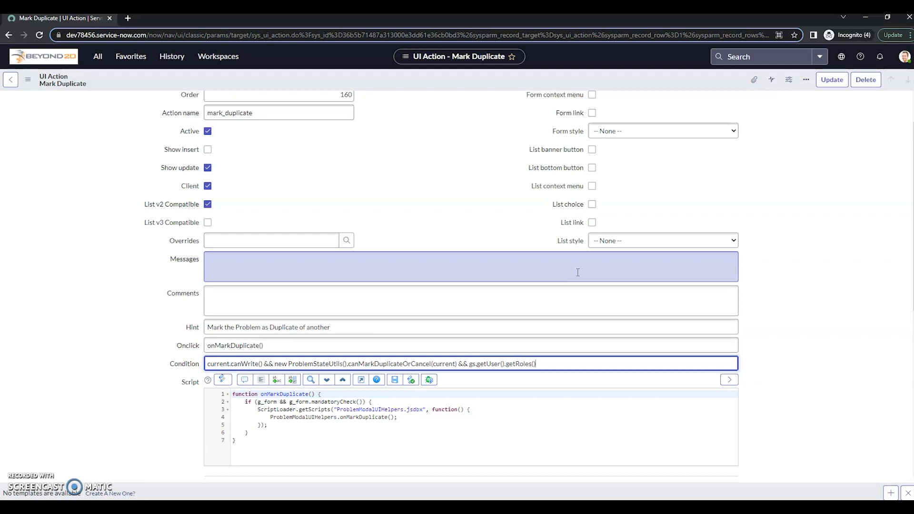
{"action": "type", "text": ".indexOf"}
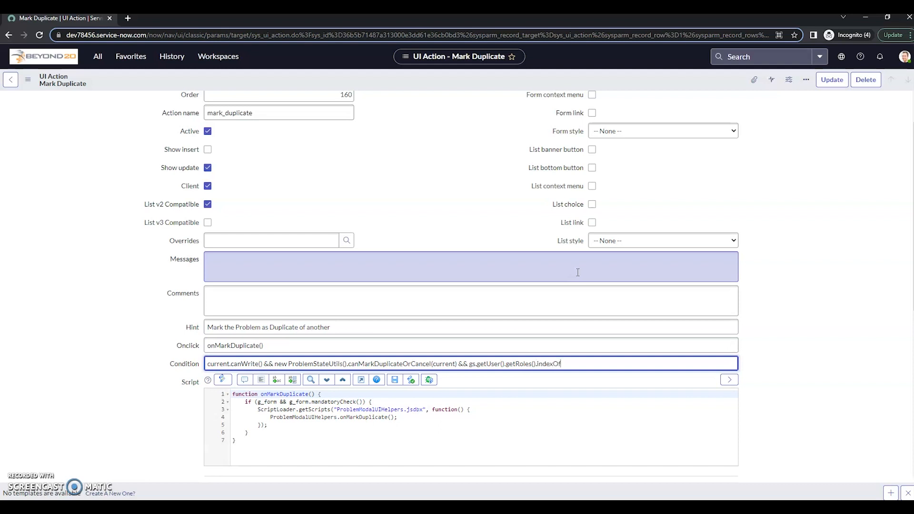
{"action": "type", "text": "('"}
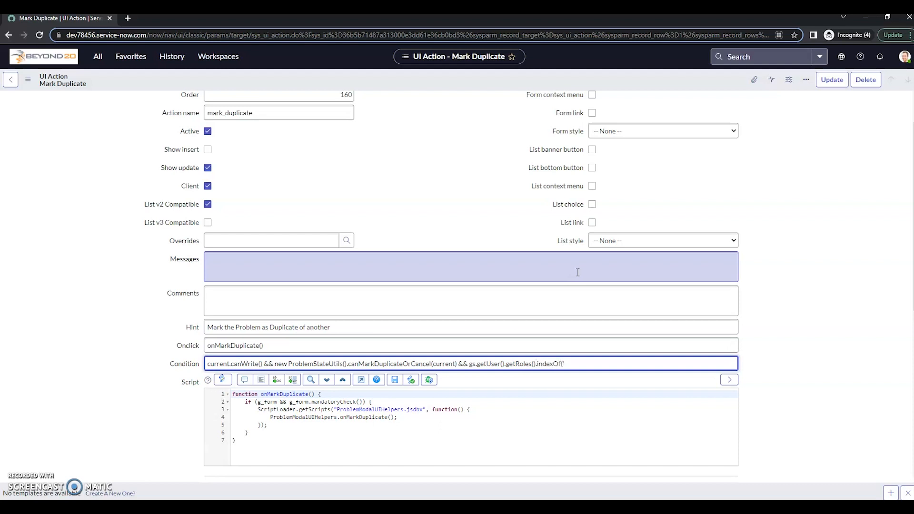
{"action": "type", "text": "problem_closer"}
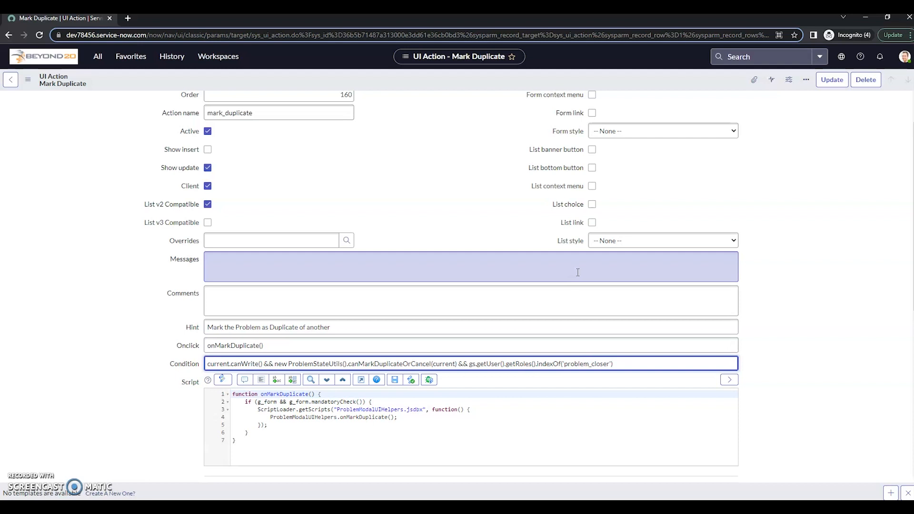
{"action": "type", "text": ">"}
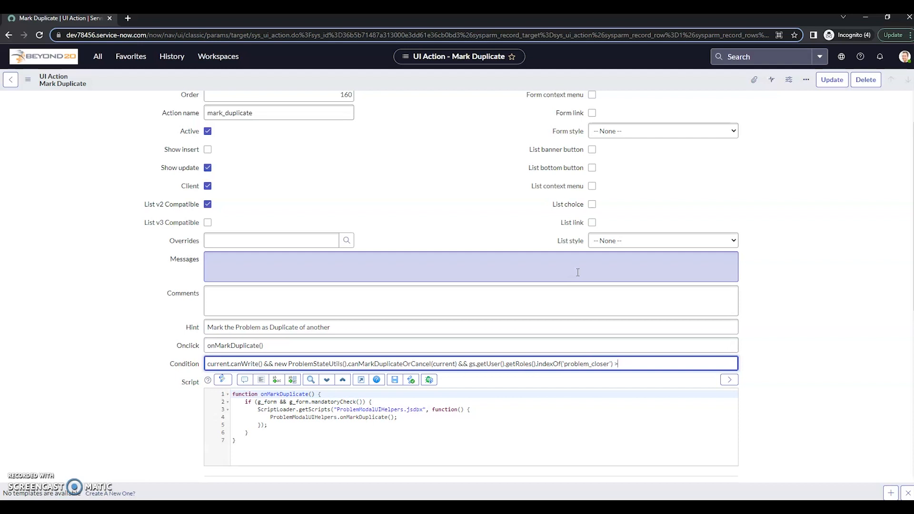
{"action": "type", "text": "="}
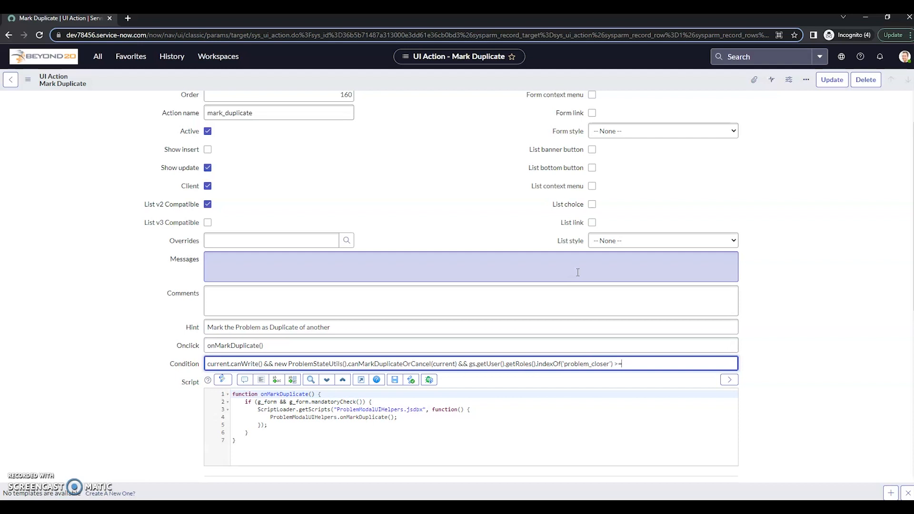
{"action": "type", "text": "0"}
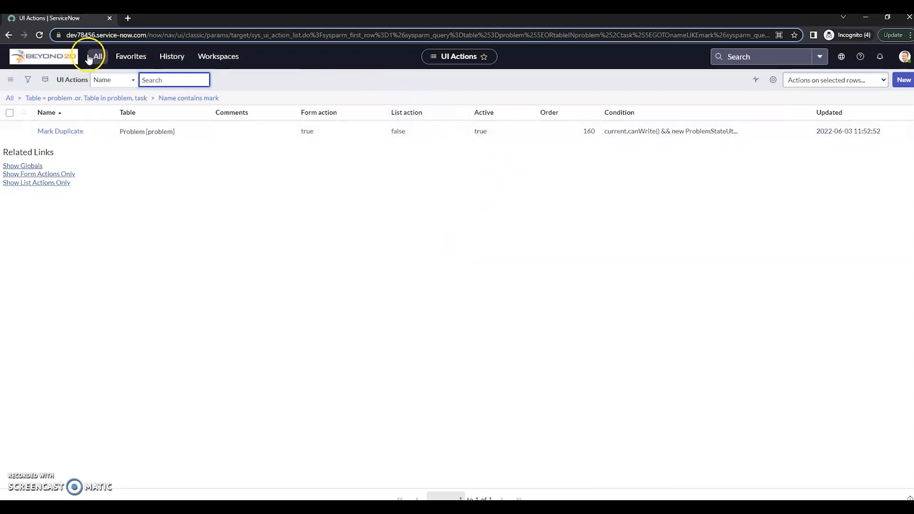
{"action": "mouse_move", "coordinate": [93, 64]}
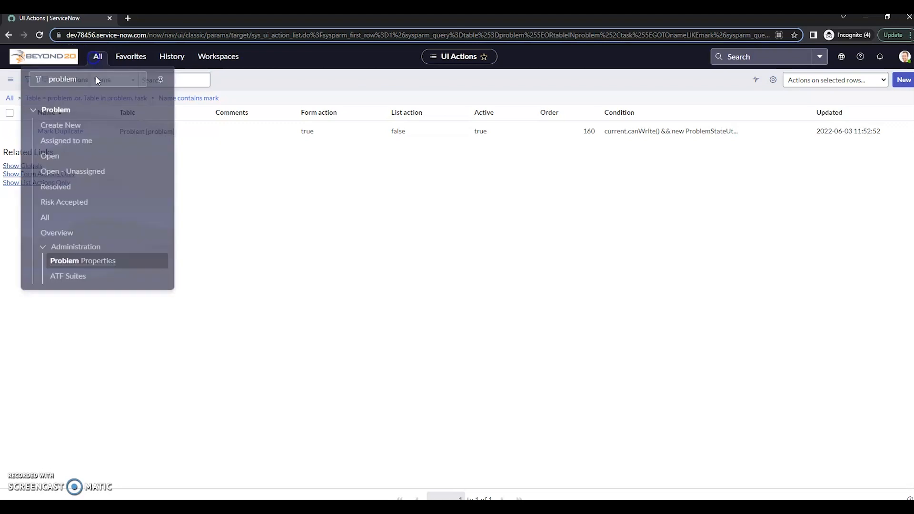
- Open the Users list and filter it by Name containing 'problem', leaving eight problem accounts
{"action": "left_click", "coordinate": [63, 82]}
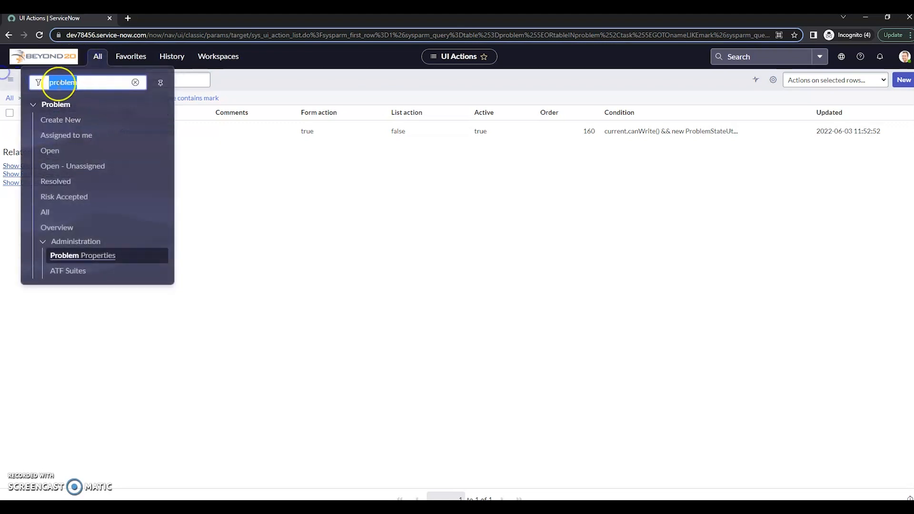
{"action": "type", "text": "d"}
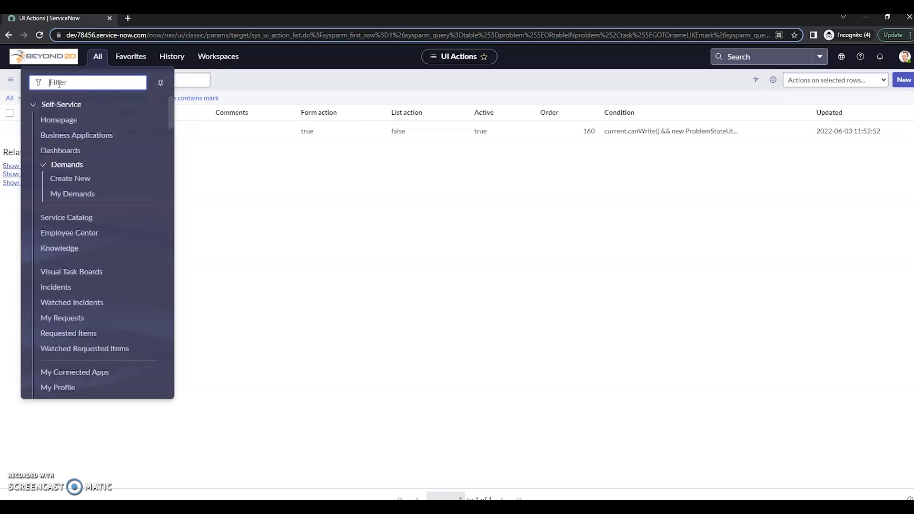
{"action": "type", "text": "users"}
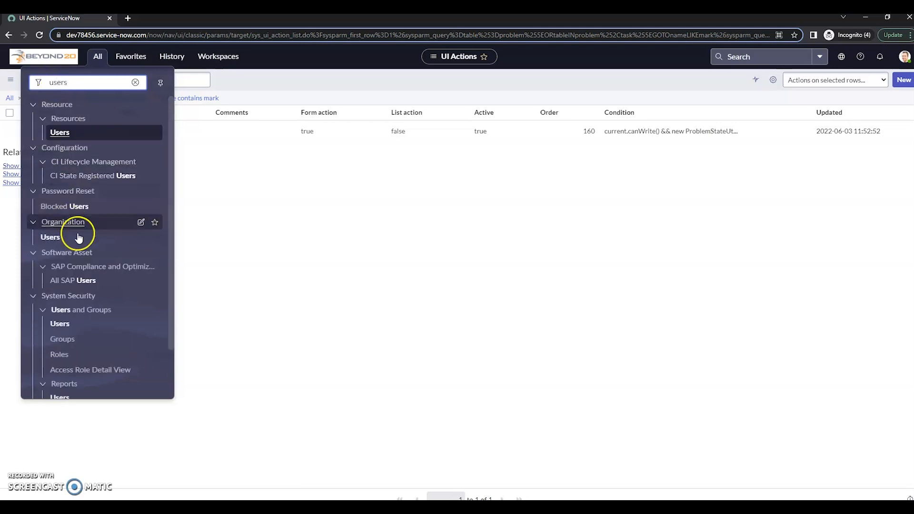
{"action": "left_click", "coordinate": [51, 238]}
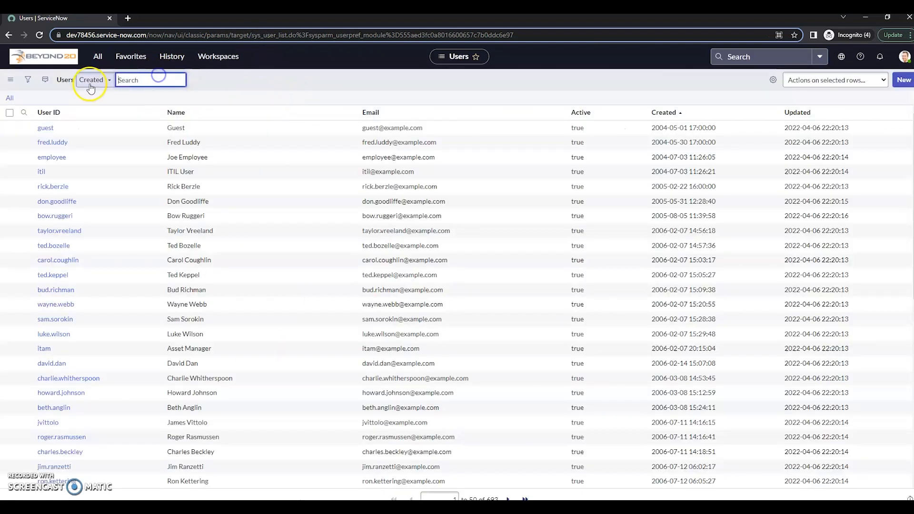
{"action": "left_click", "coordinate": [91, 80]}
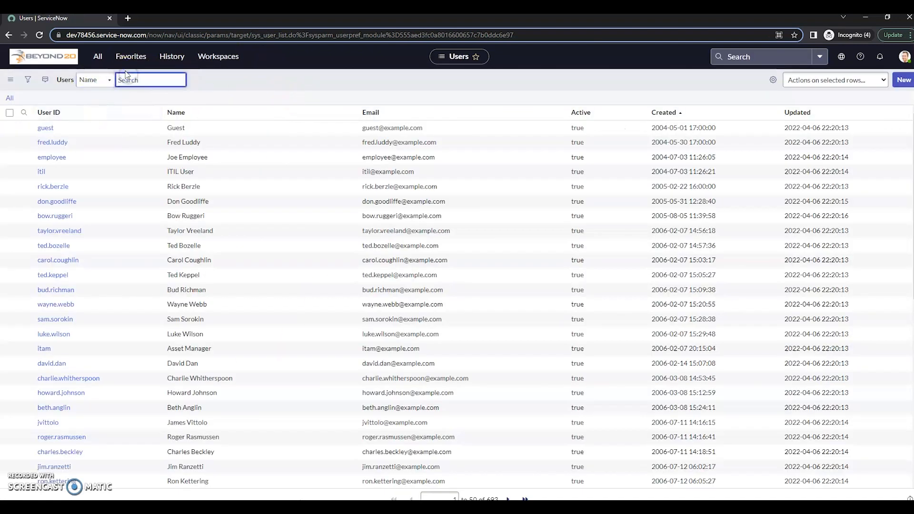
{"action": "type", "text": "problem"}
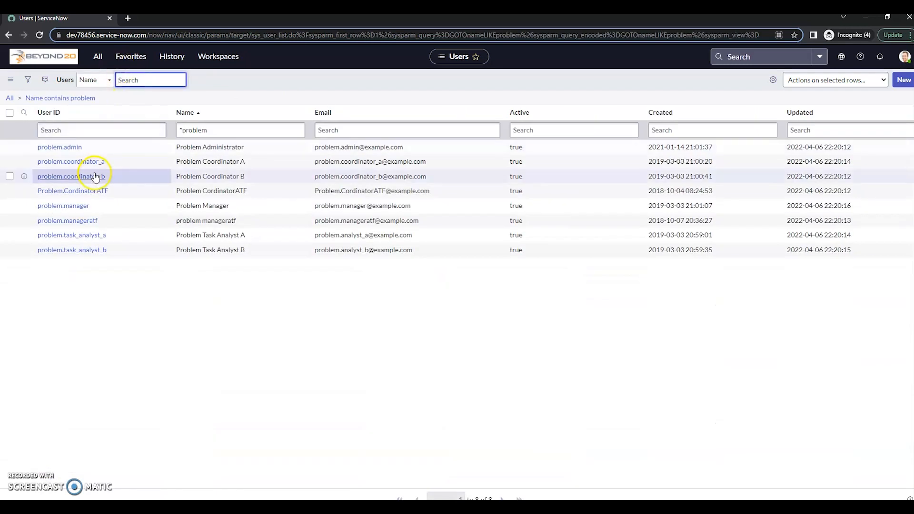
{"action": "mouse_move", "coordinate": [893, 56]}
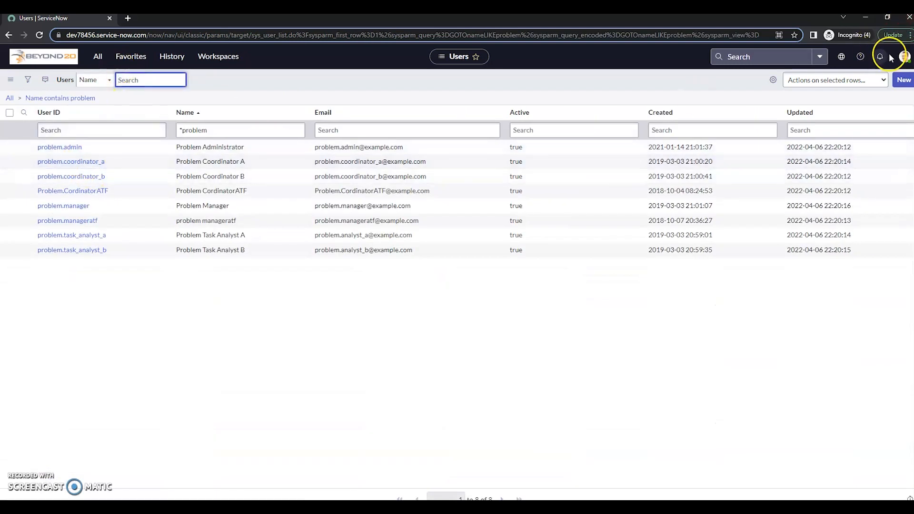
- From the avatar menu, impersonate Problem Coordinator A by searching 'problem'
{"action": "left_click", "coordinate": [906, 56]}
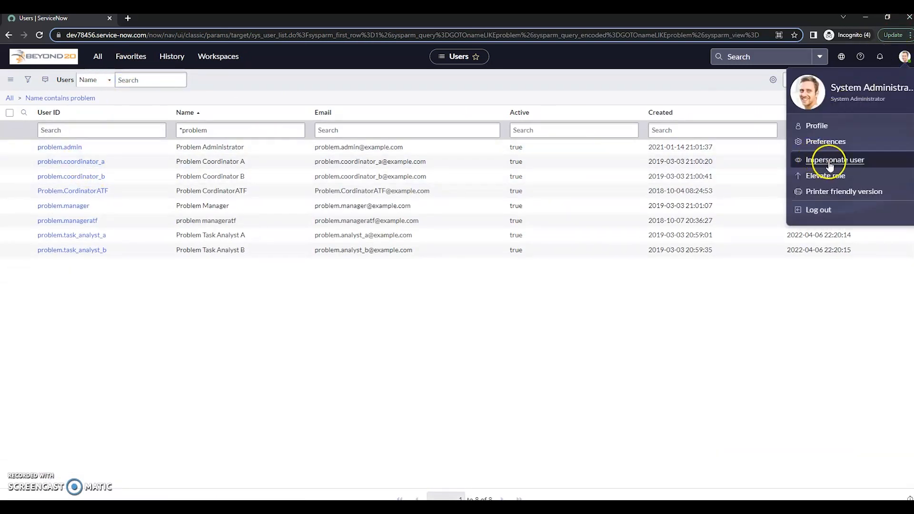
{"action": "left_click", "coordinate": [835, 161]}
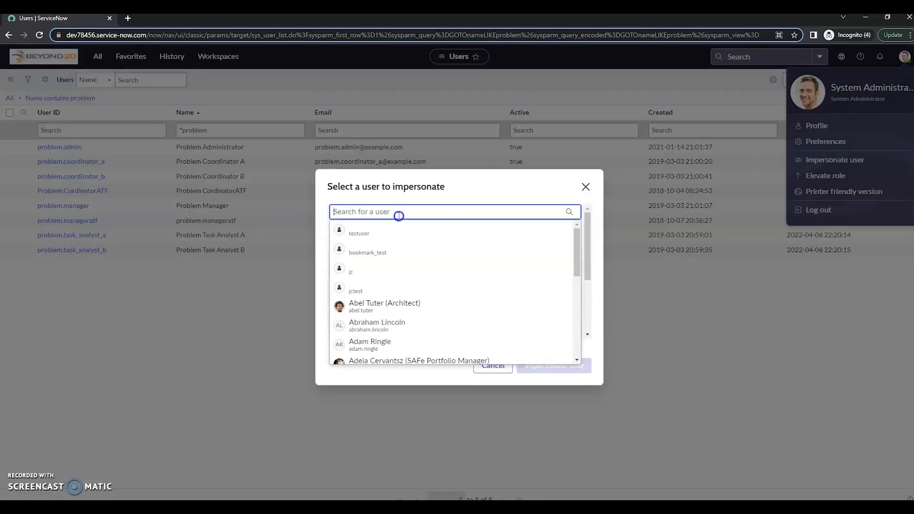
{"action": "type", "text": "problem"}
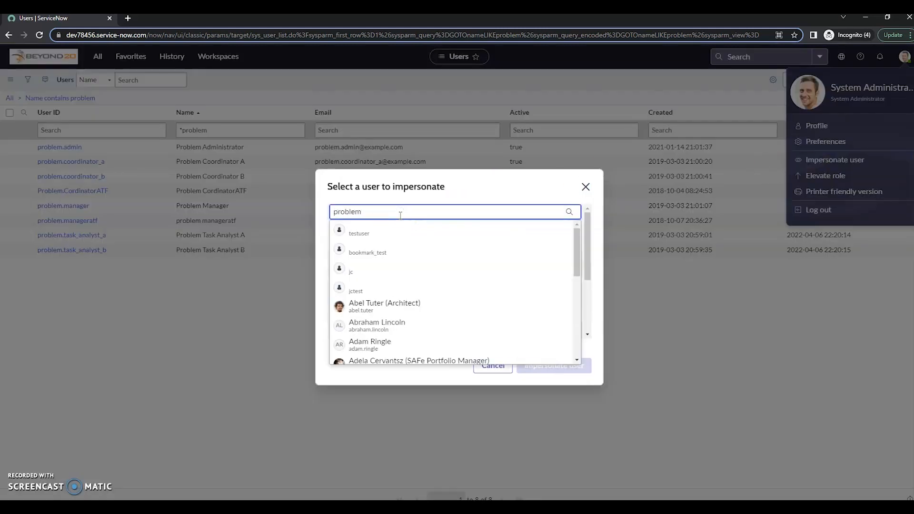
{"action": "type", "text": "problem"}
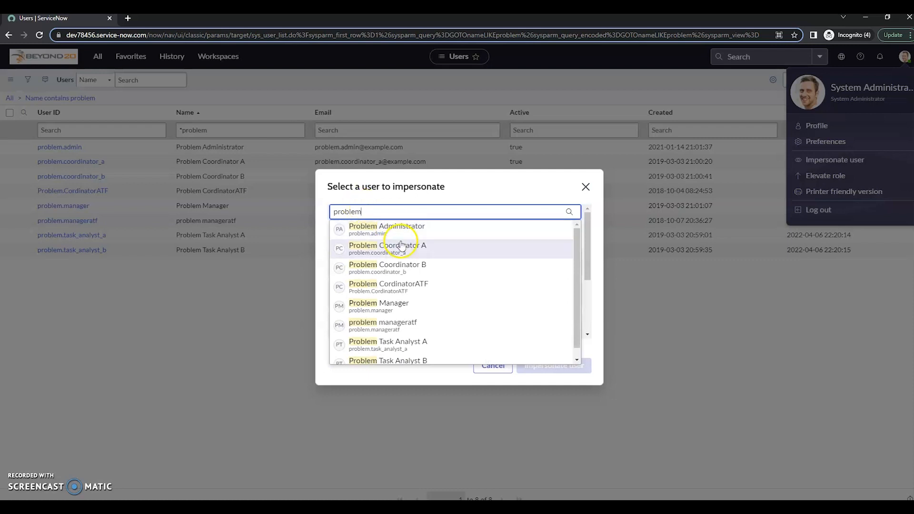
{"action": "left_click", "coordinate": [401, 244]}
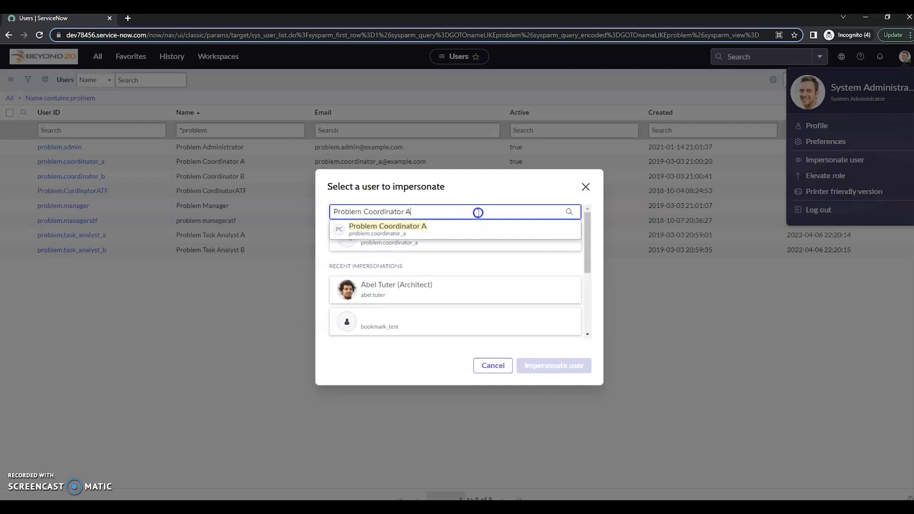
{"action": "mouse_move", "coordinate": [446, 283]}
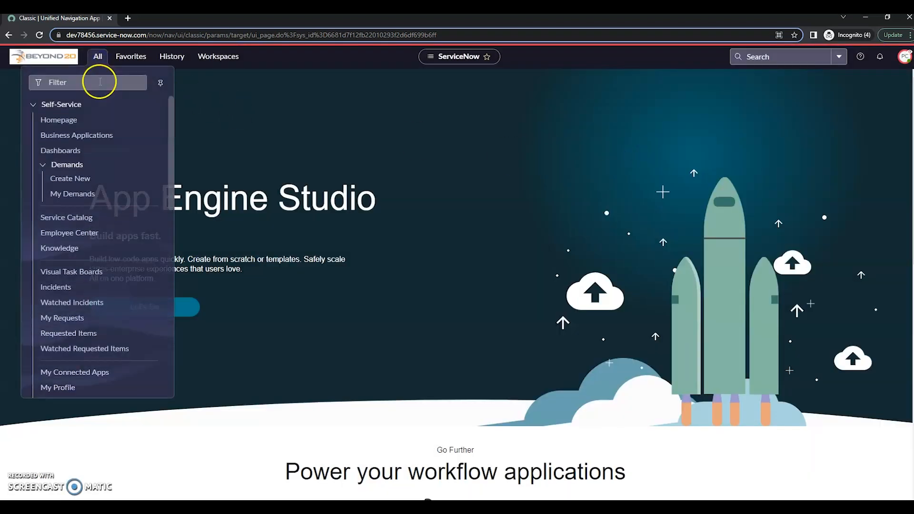
- As Problem Coordinator A, open PRB0040004 and confirm no Mark Duplicate option appears
{"action": "type", "text": "problem"}
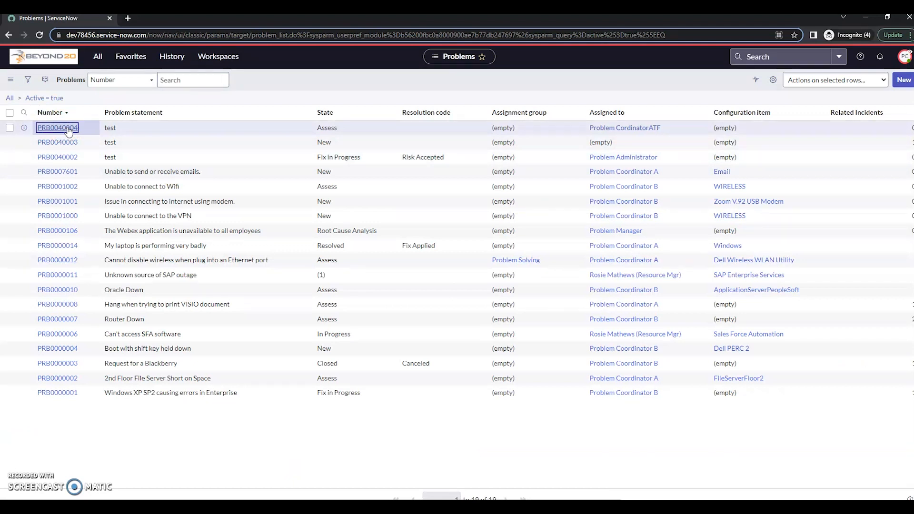
{"action": "left_click", "coordinate": [57, 128]}
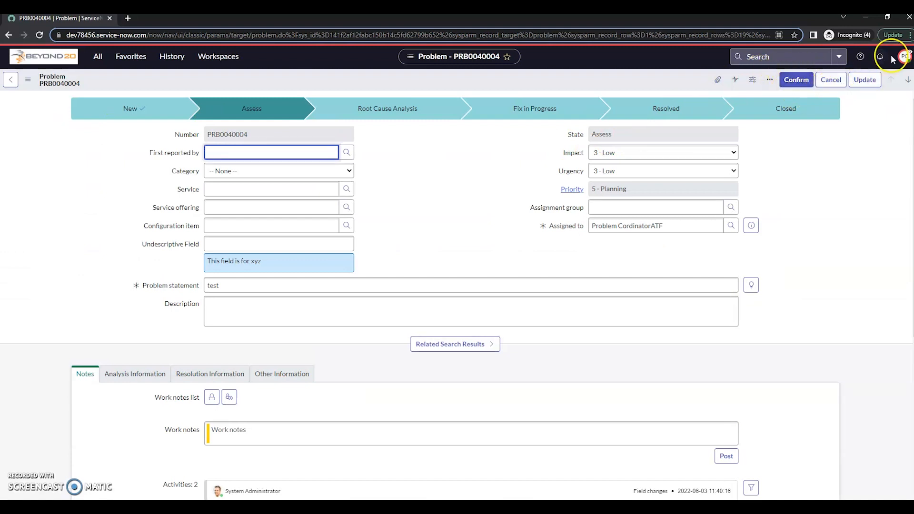
{"action": "left_click", "coordinate": [905, 56]}
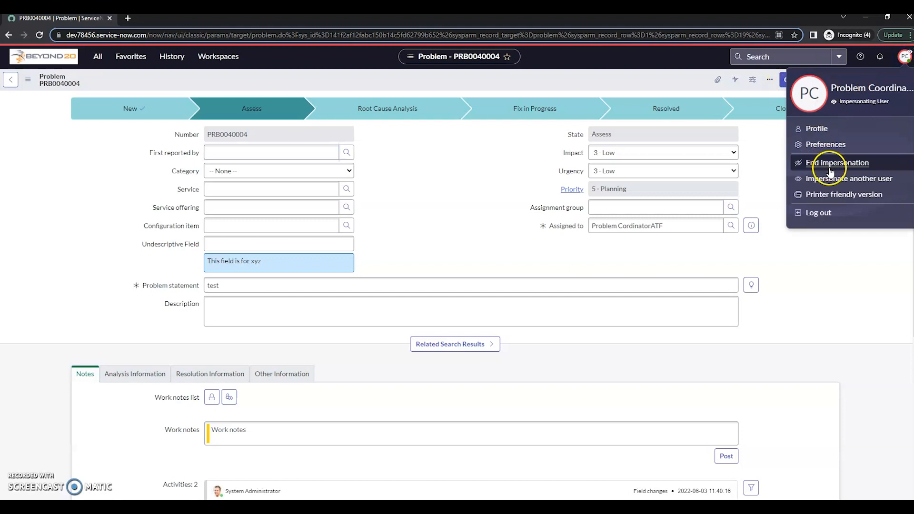
- Switch impersonation to the architect user Abel Tuter by searching 'ab'
{"action": "left_click", "coordinate": [850, 178]}
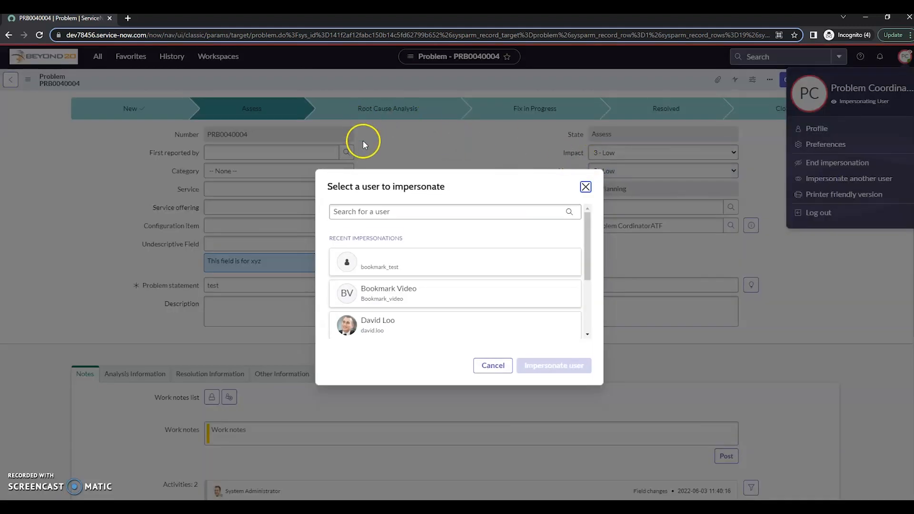
{"action": "type", "text": "ab"}
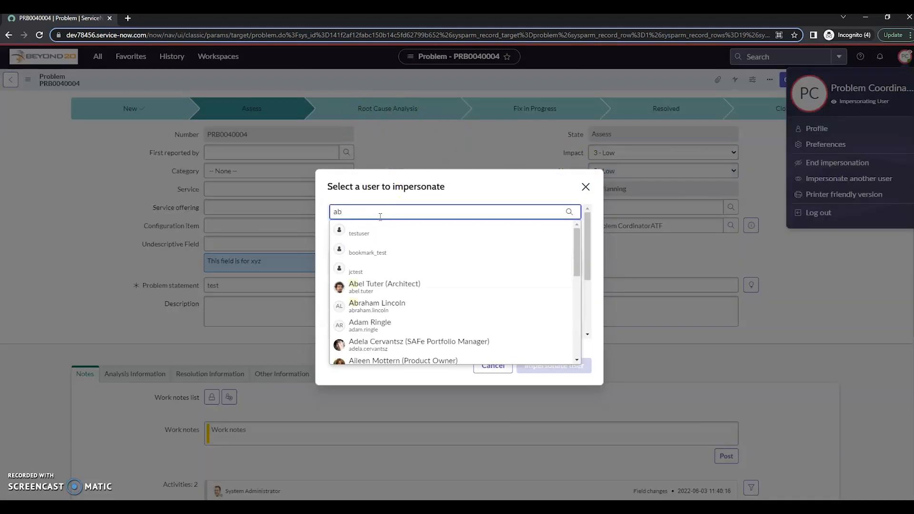
{"action": "left_click", "coordinate": [384, 287]}
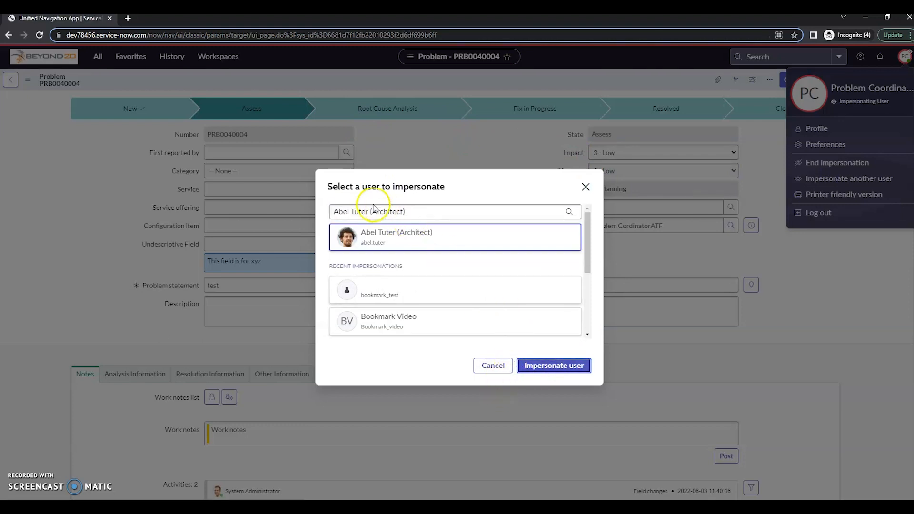
{"action": "left_click", "coordinate": [553, 366]}
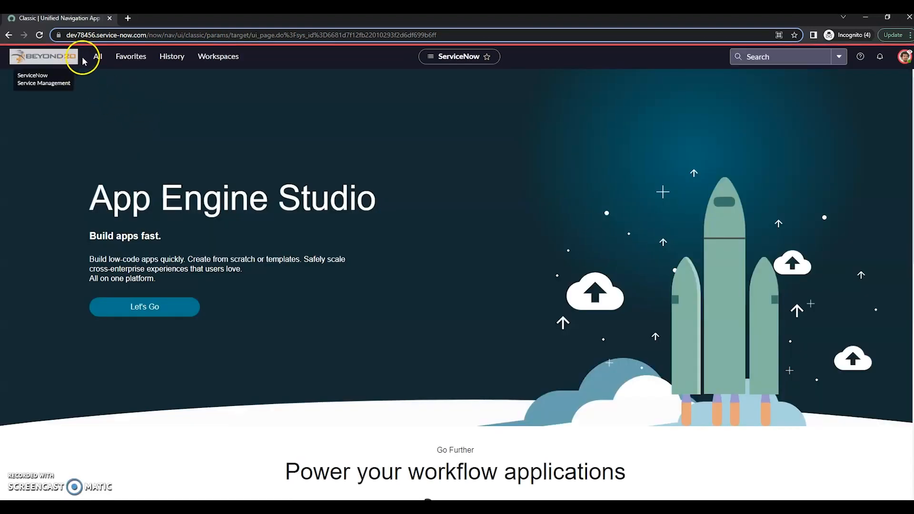
- As the architect, open PRB0040004 from Problem > Open and confirm Mark Duplicate now appears
{"action": "left_click", "coordinate": [97, 56]}
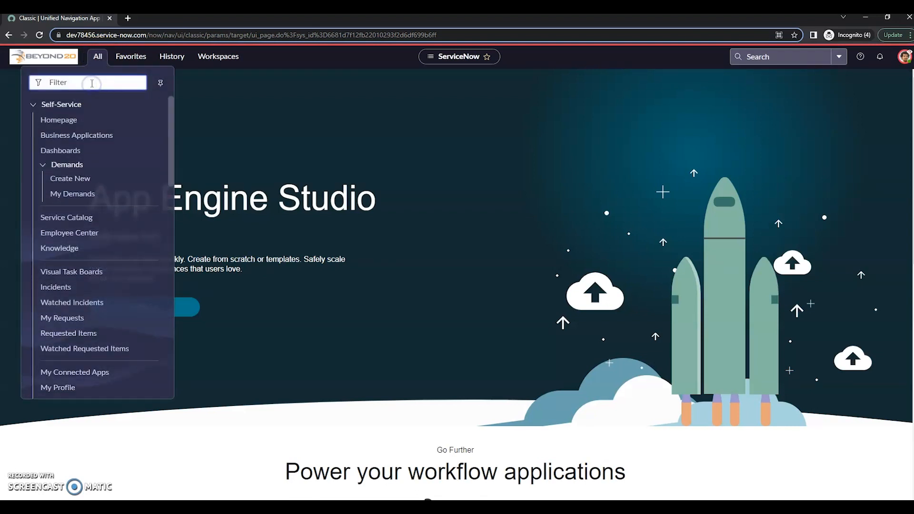
{"action": "type", "text": "problem"}
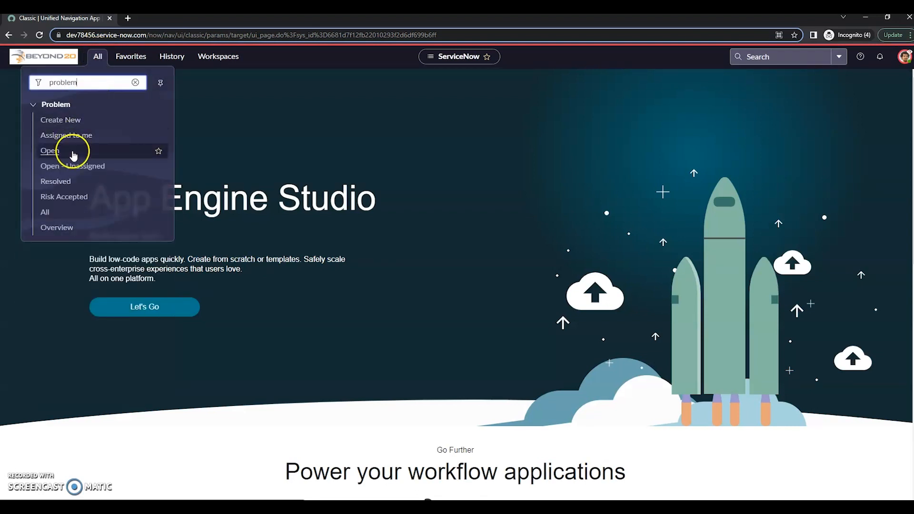
{"action": "left_click", "coordinate": [48, 150]}
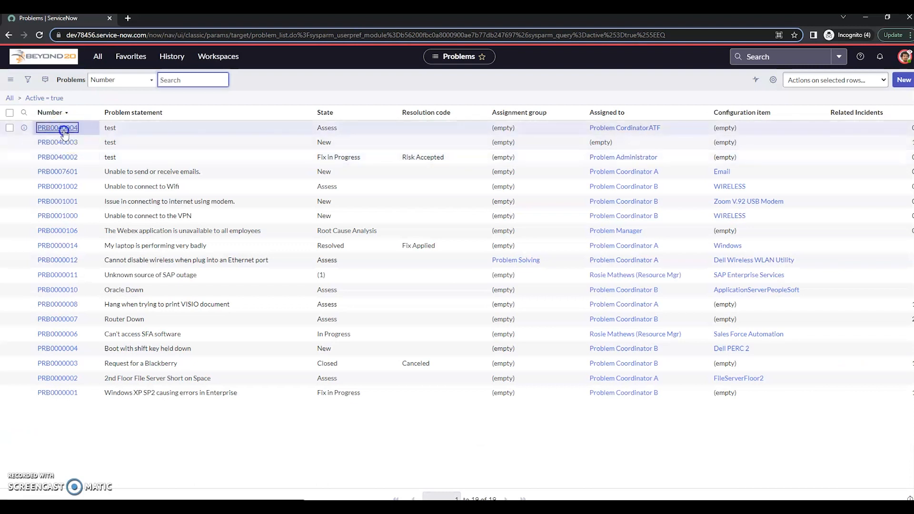
{"action": "mouse_move", "coordinate": [24, 171]}
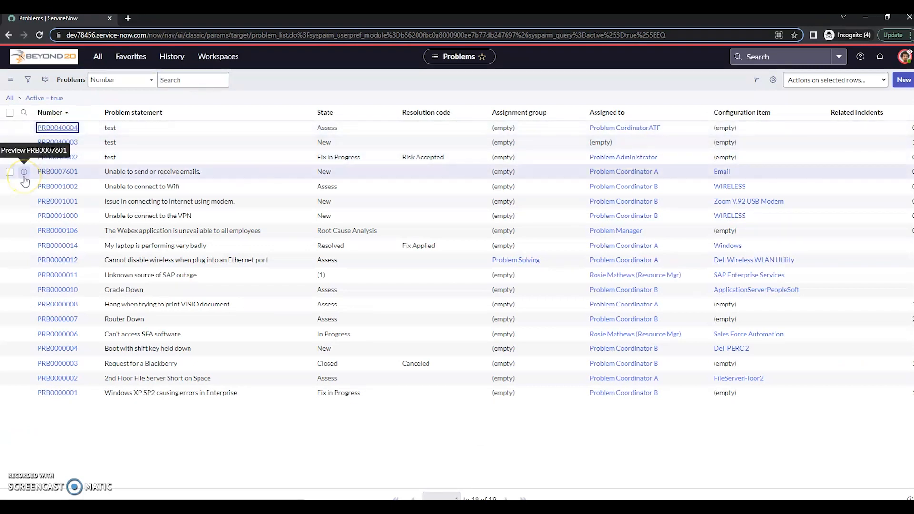
{"action": "left_click", "coordinate": [56, 128]}
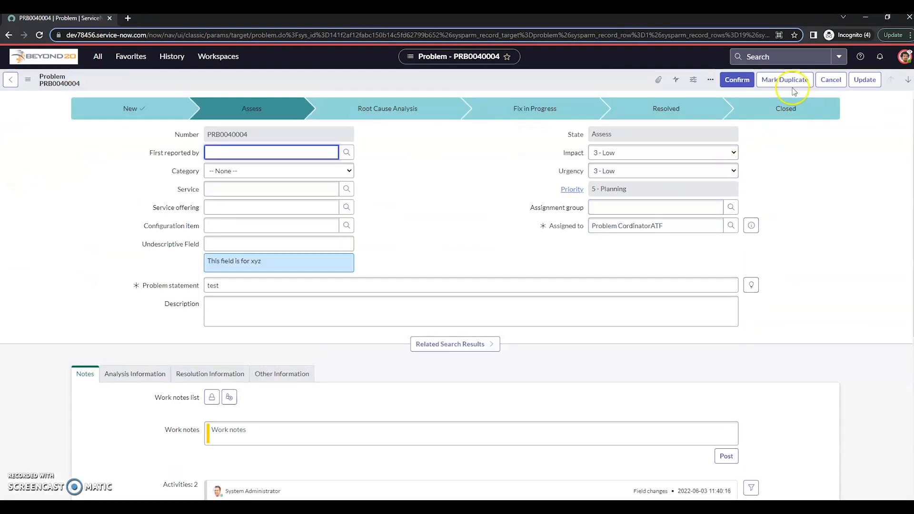